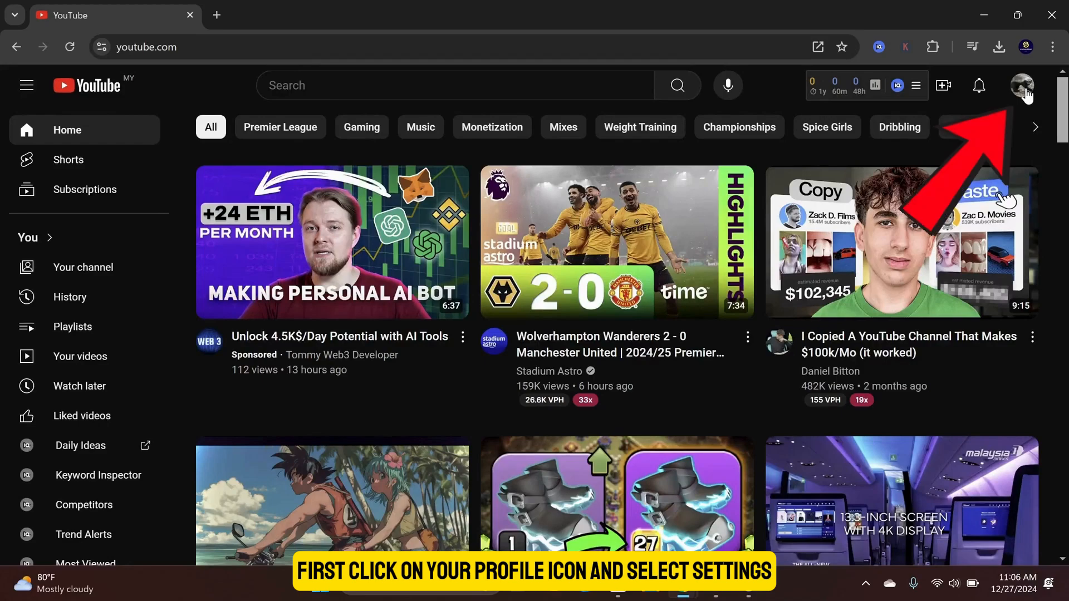
# Open the account menu from the Gaming Journal profile avatar
pyautogui.click(1024, 85)
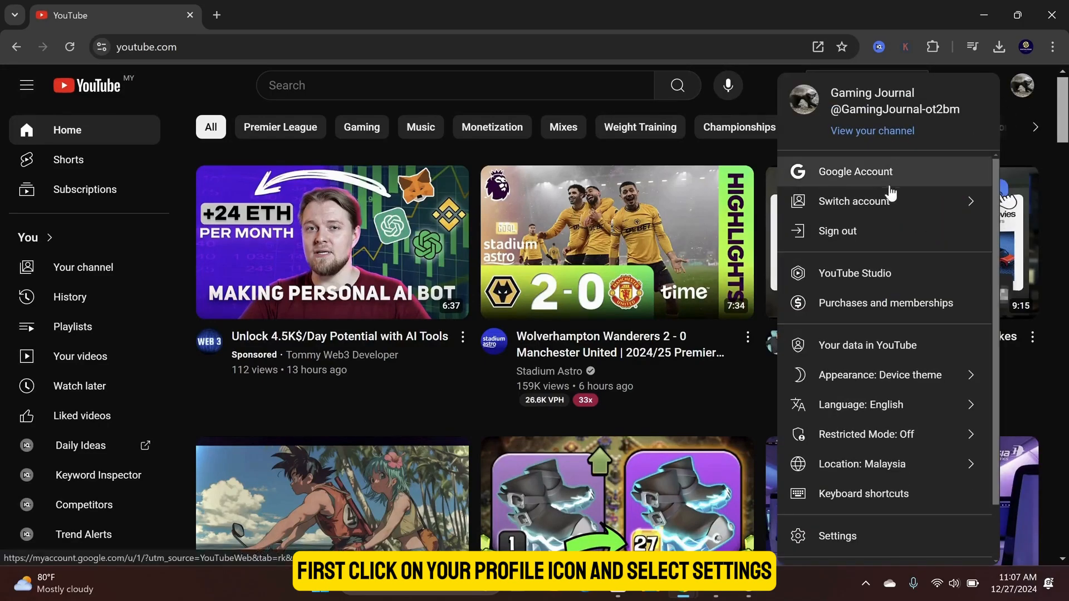
pyautogui.moveTo(837, 535)
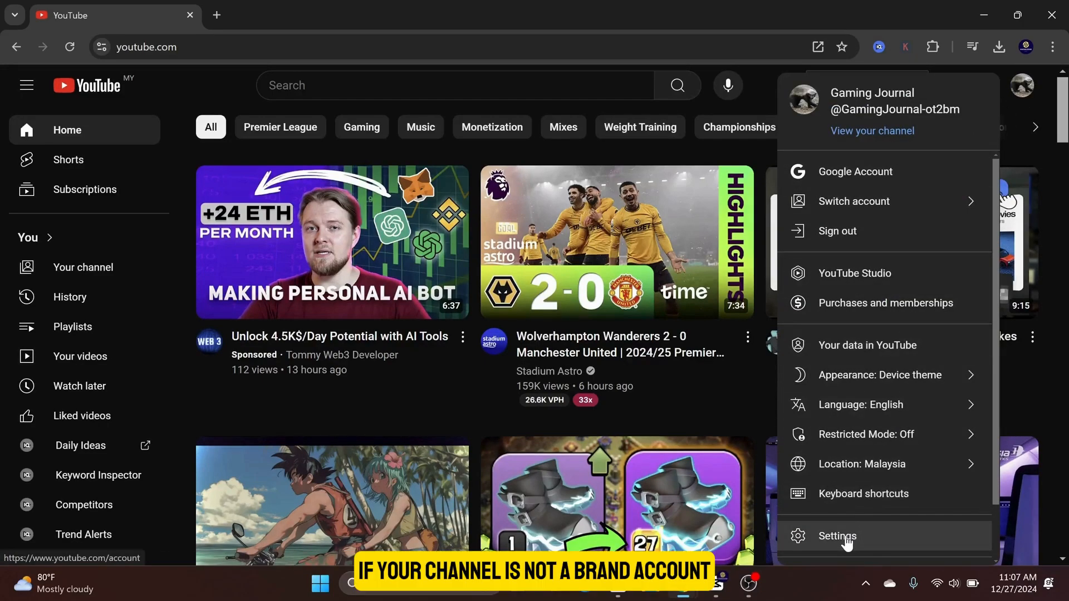
# Go to Settings and look over the channel's account and advanced settings
pyautogui.click(836, 535)
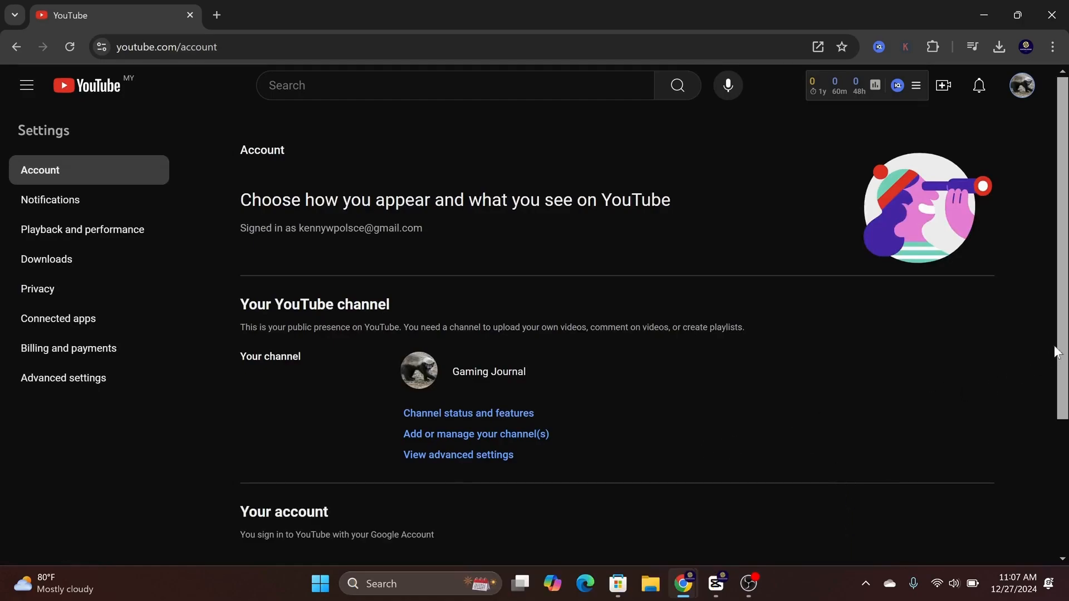
pyautogui.scroll(-3)
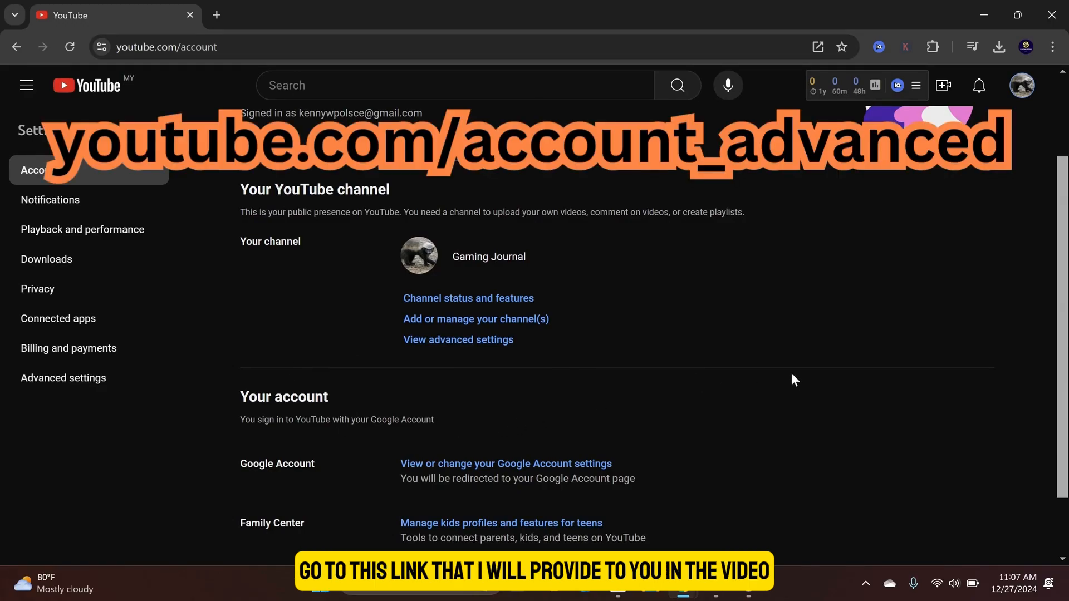
pyautogui.scroll(3)
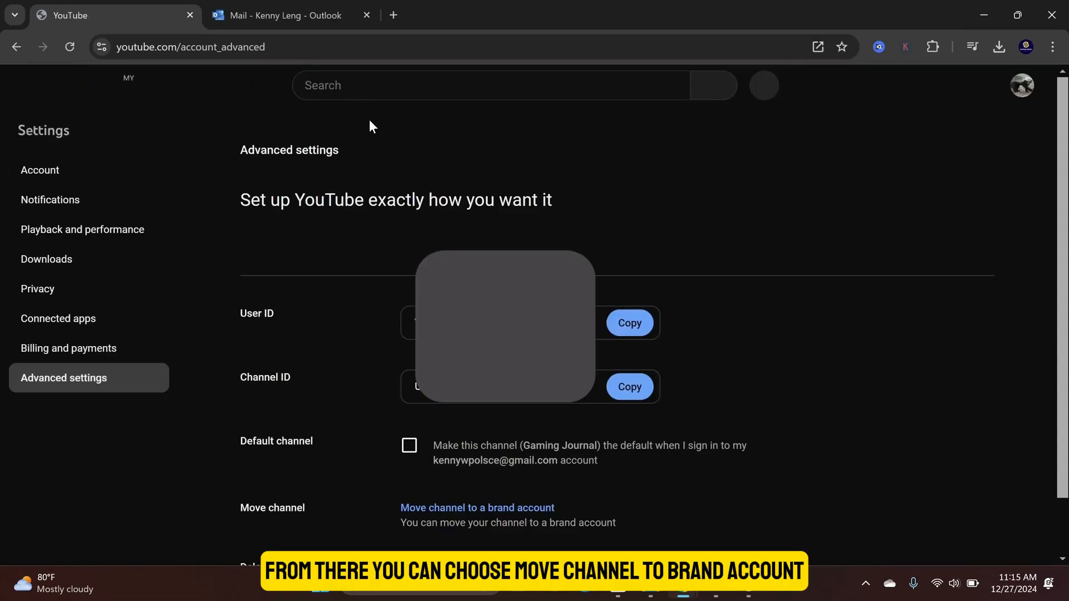
# Choose 'Move channel to a brand account' for Gaming Journal
pyautogui.scroll(-3)
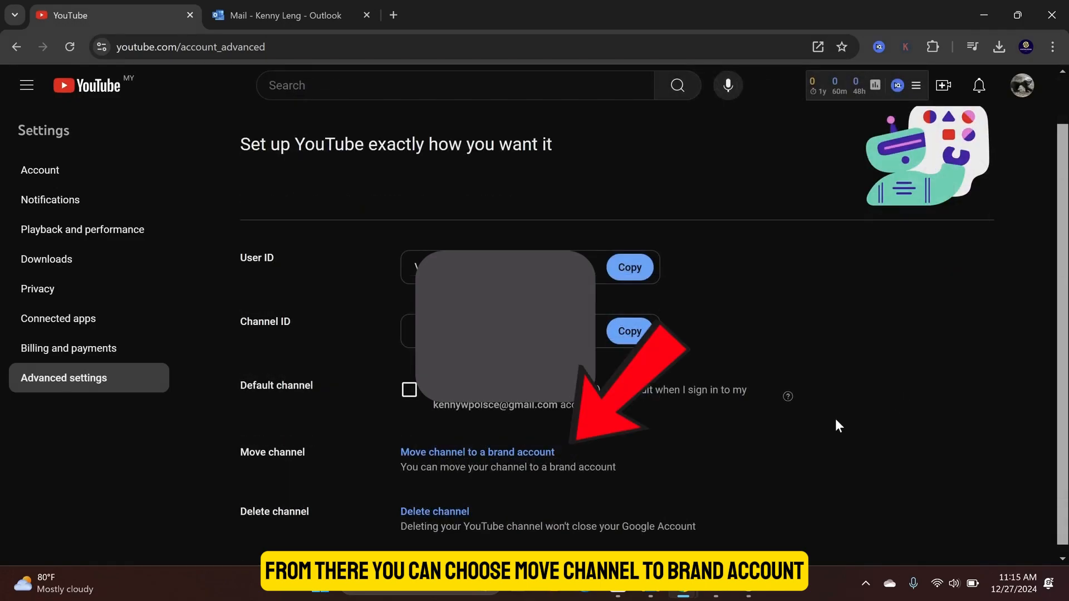
pyautogui.click(476, 452)
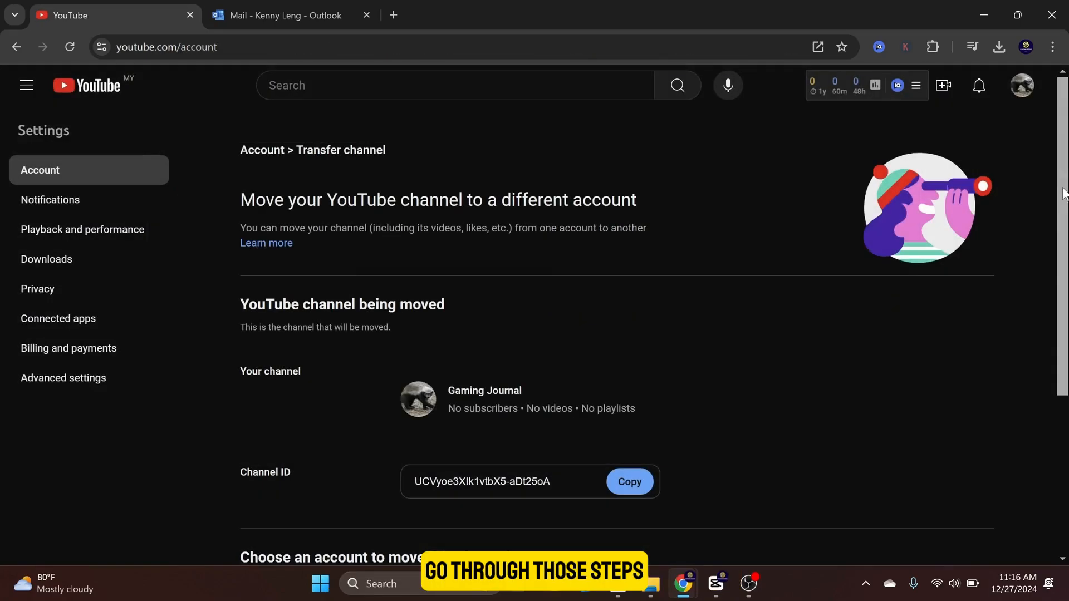
# Pick Replace next to Example Channel as the destination brand account
pyautogui.scroll(-3)
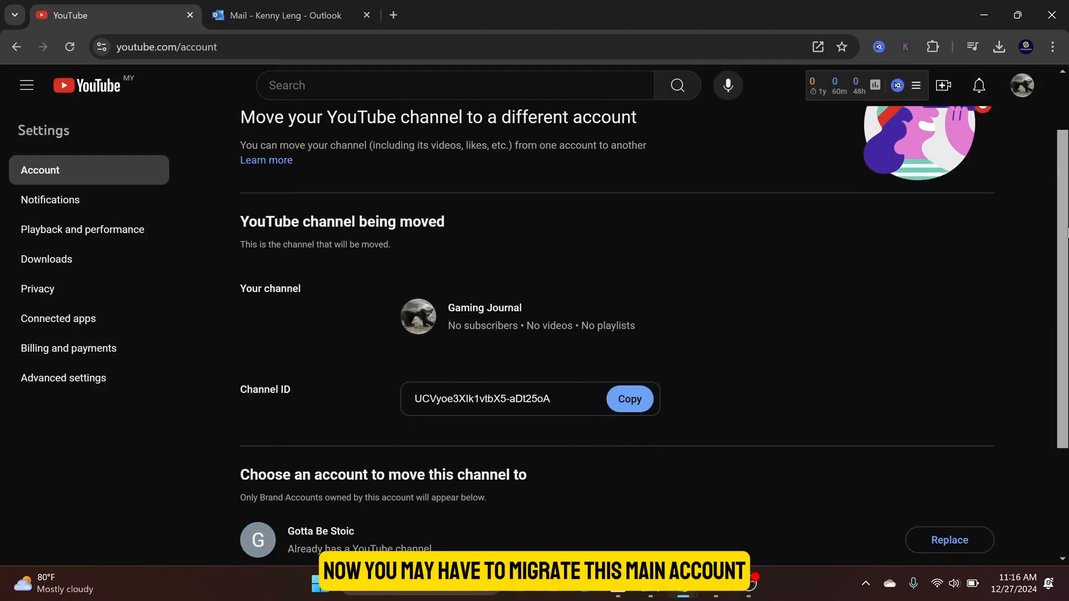
pyautogui.scroll(-3)
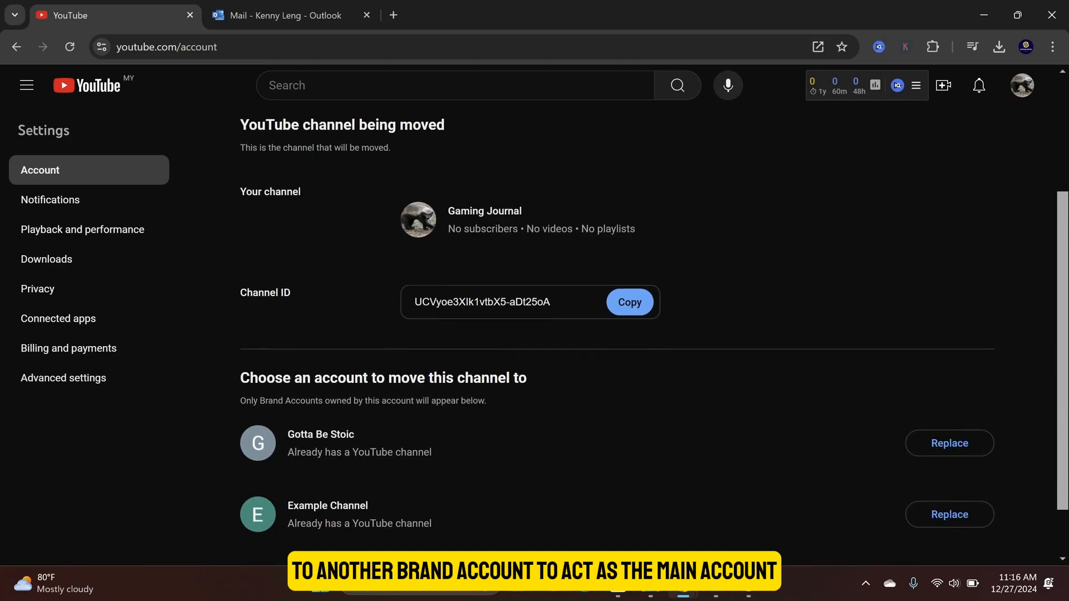
pyautogui.scroll(-3)
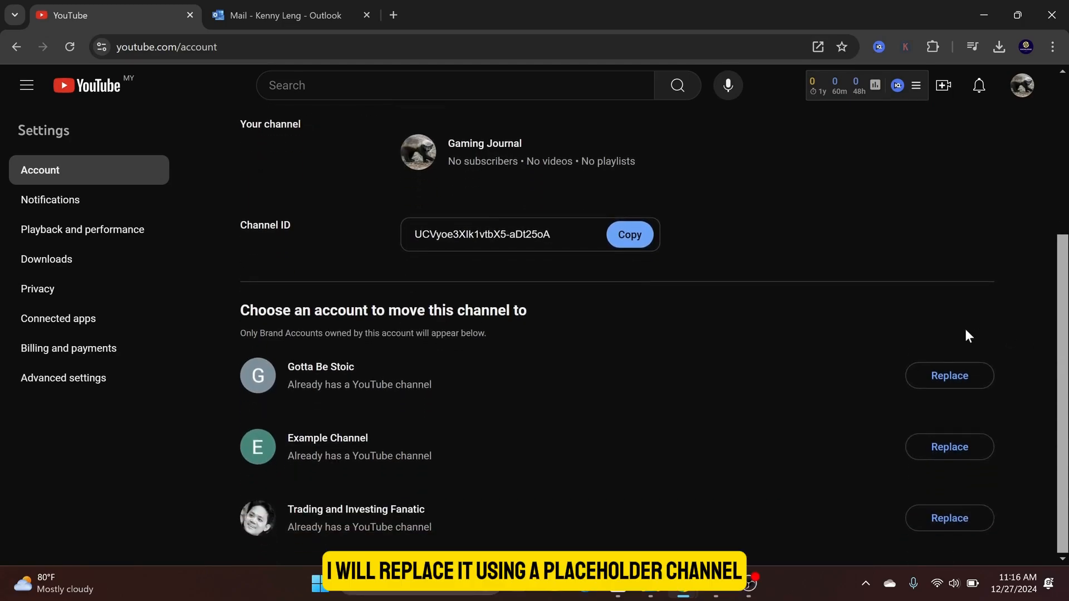
pyautogui.click(948, 447)
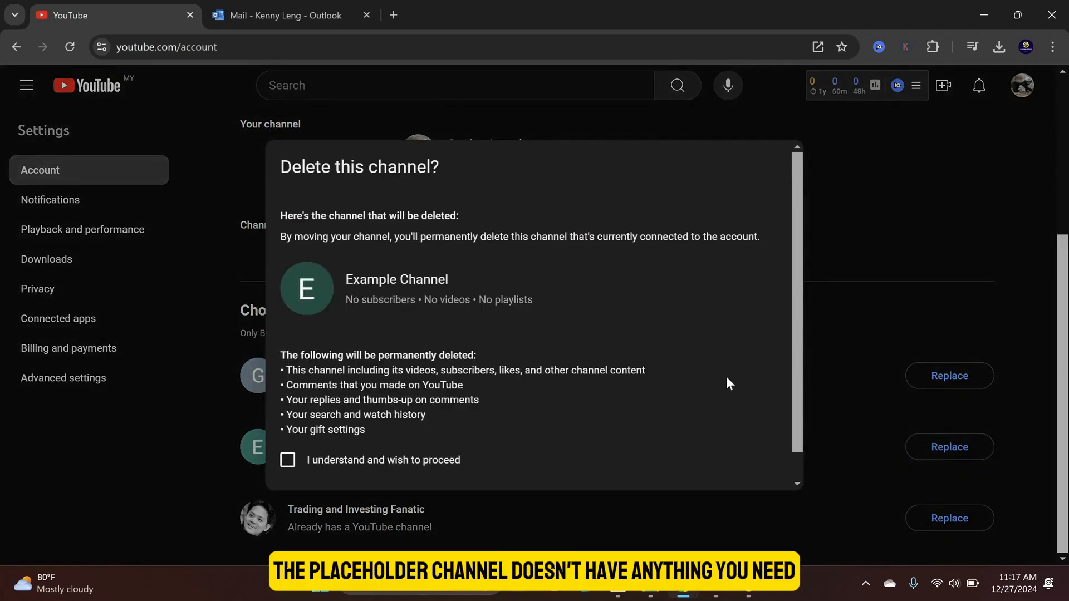
pyautogui.moveTo(368, 239)
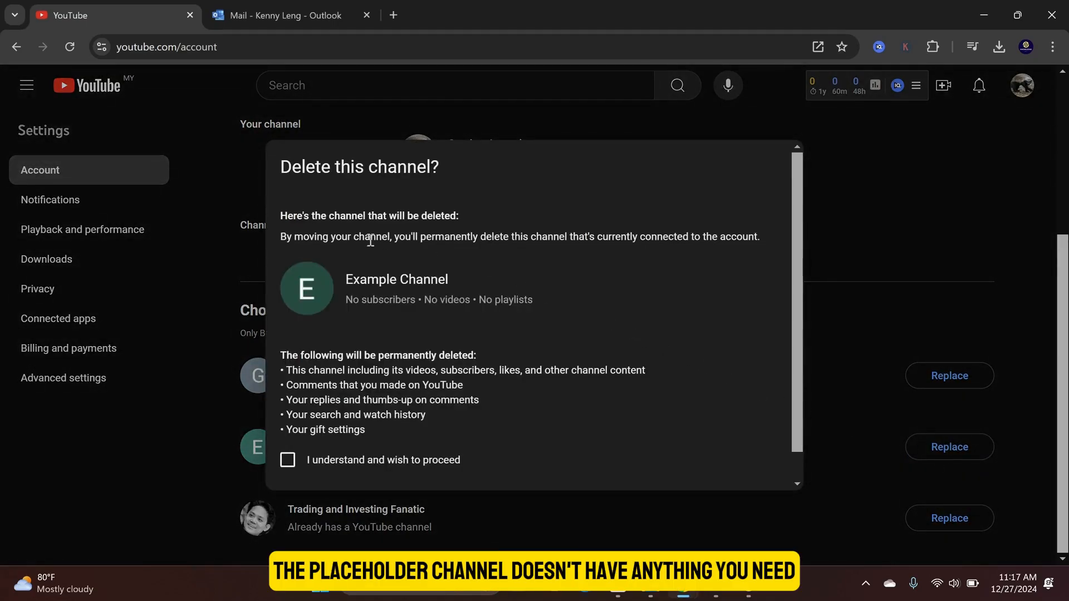
pyautogui.moveTo(765, 265)
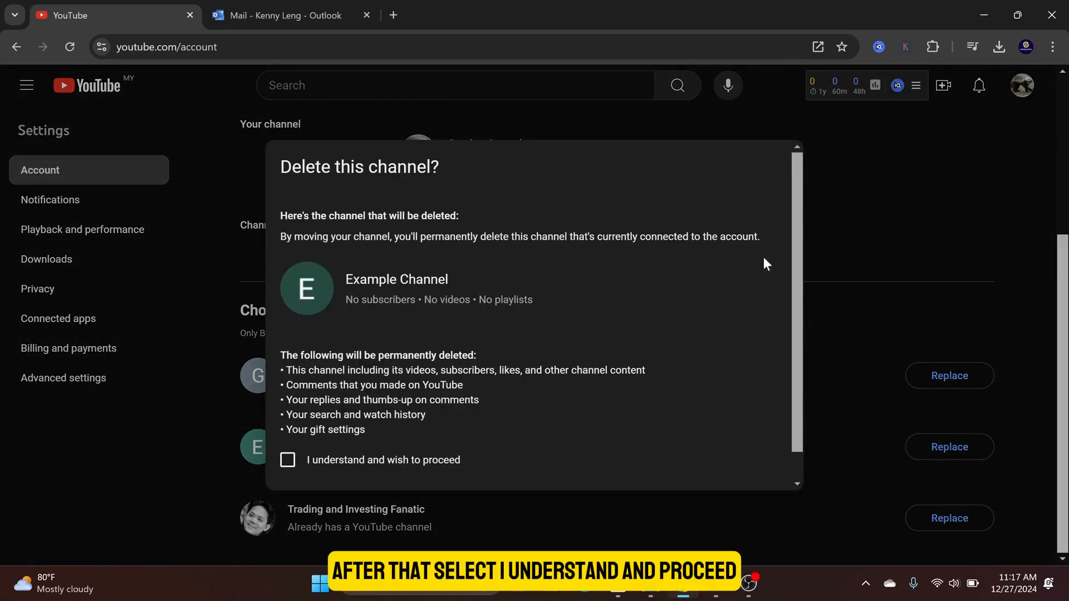
# Accept deleting Example Channel, confirm the move, and open the brand account details
pyautogui.scroll(-3)
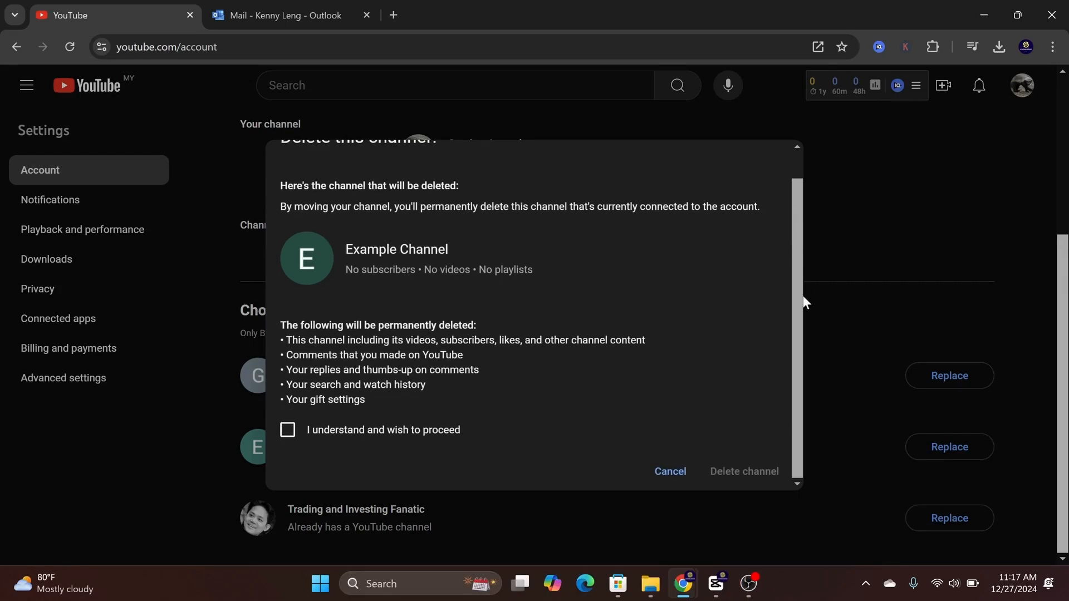
pyautogui.click(287, 429)
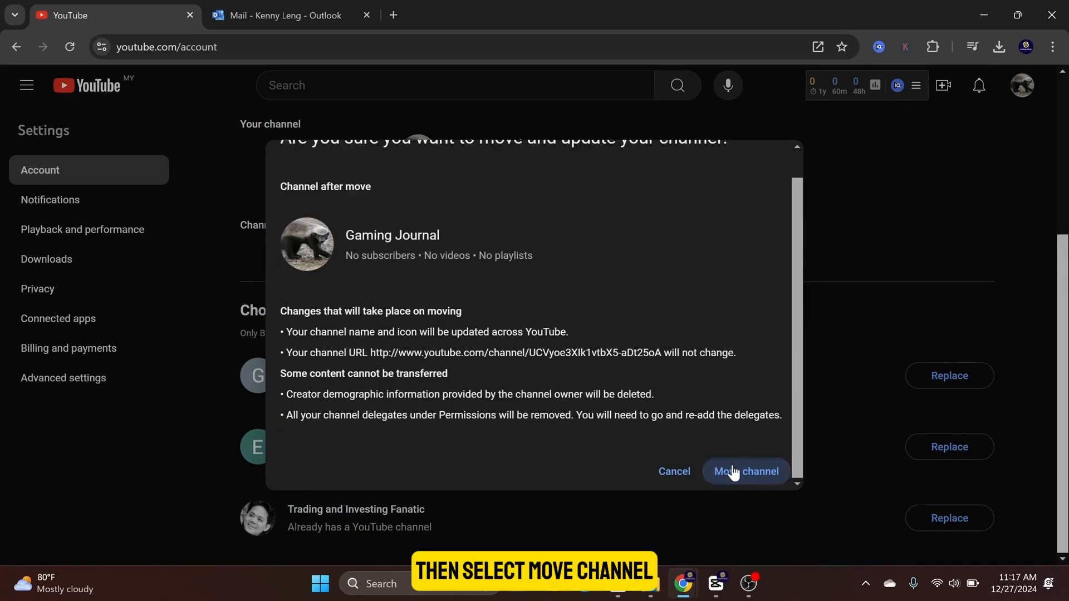
pyautogui.moveTo(689, 342)
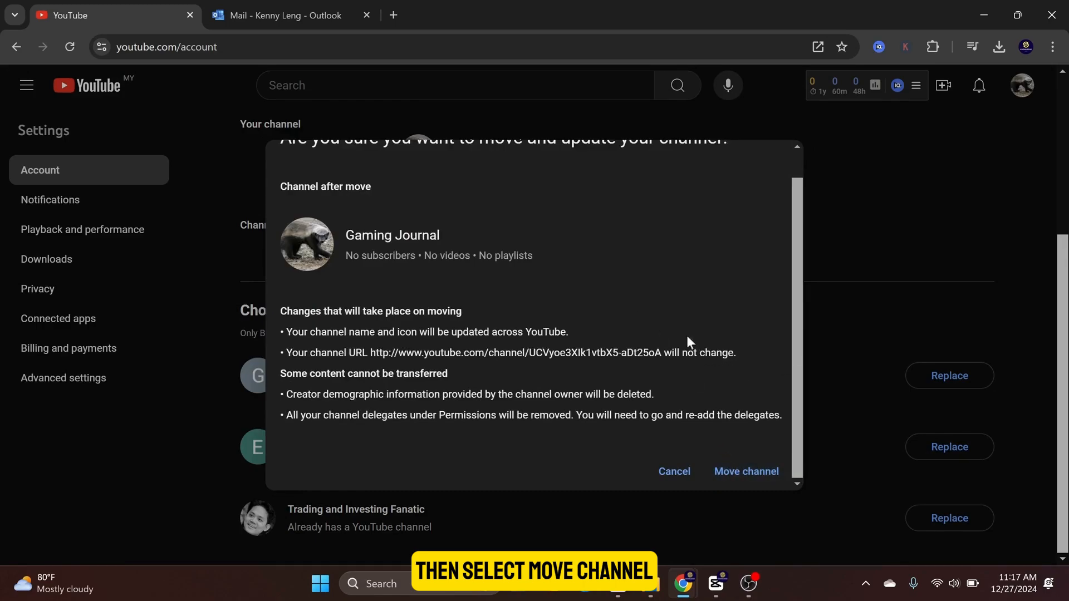
pyautogui.click(747, 471)
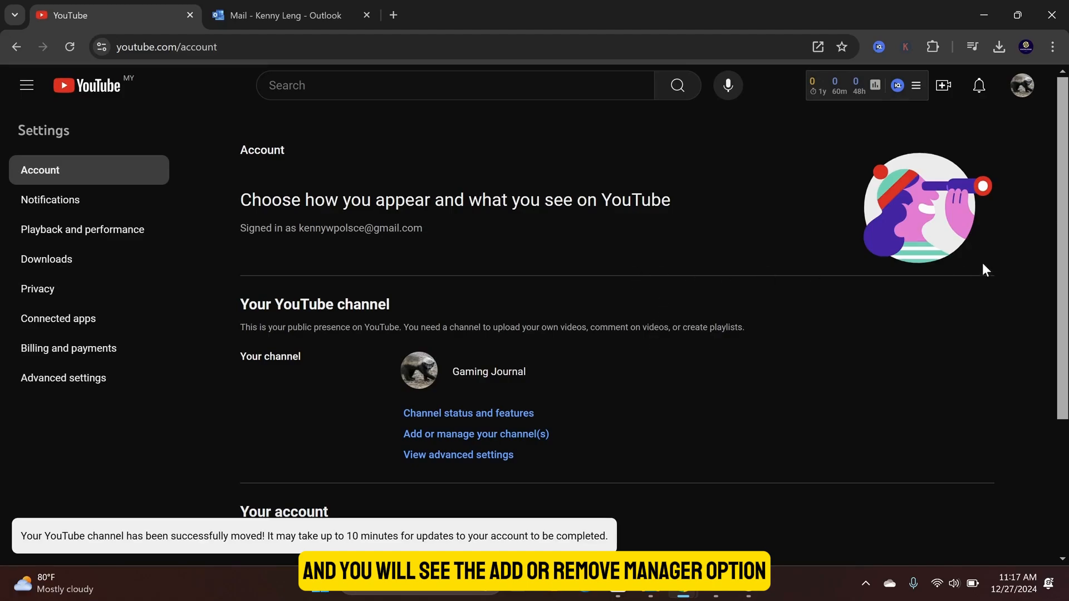
pyautogui.scroll(-3)
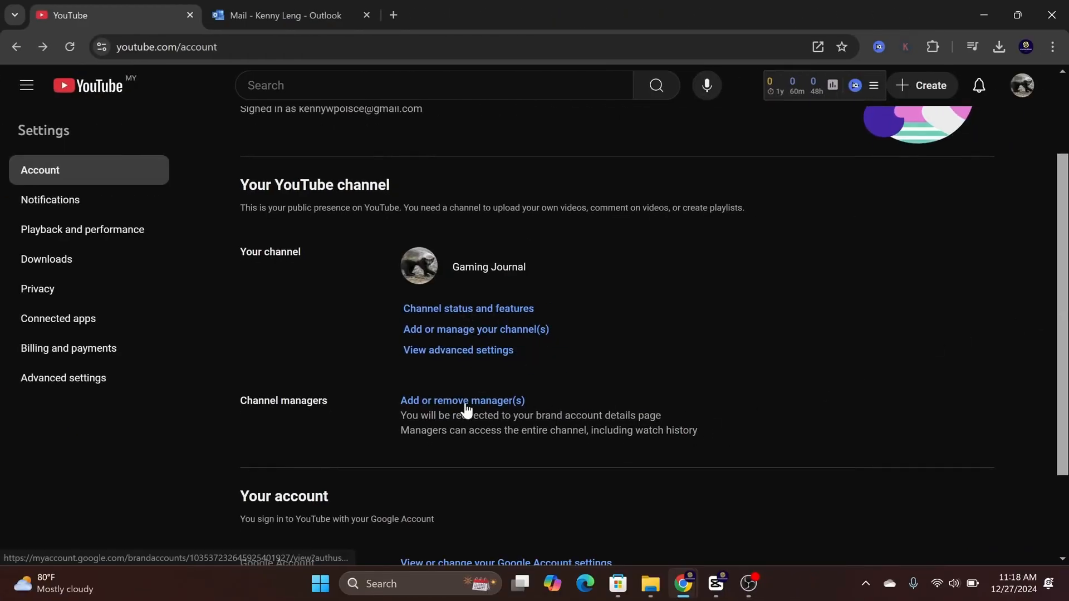
pyautogui.click(462, 401)
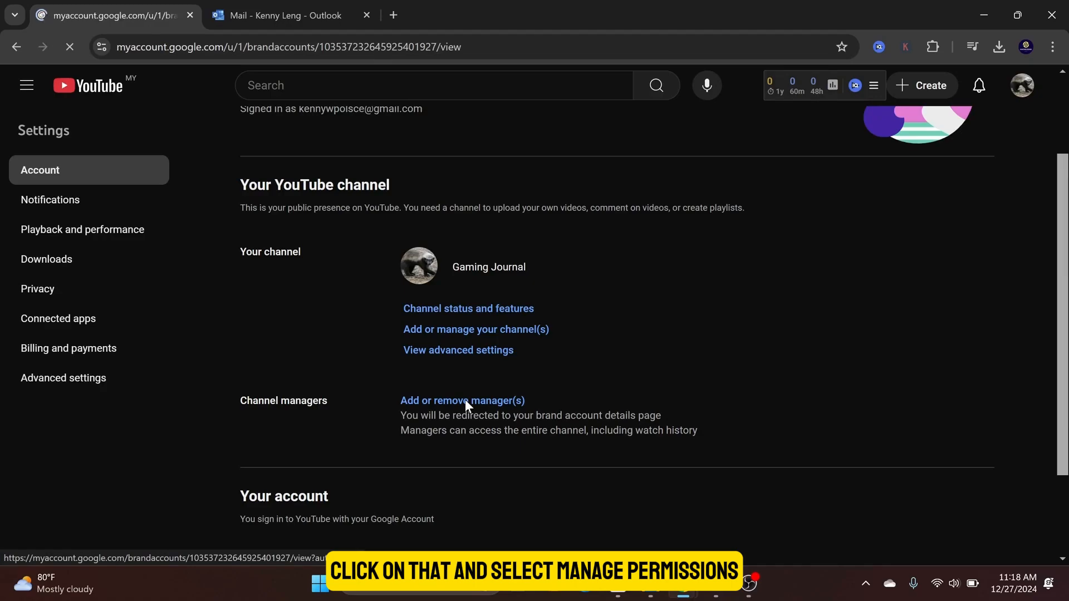
# Open Manage Permissions on the Example Channel brand account page
pyautogui.click(462, 400)
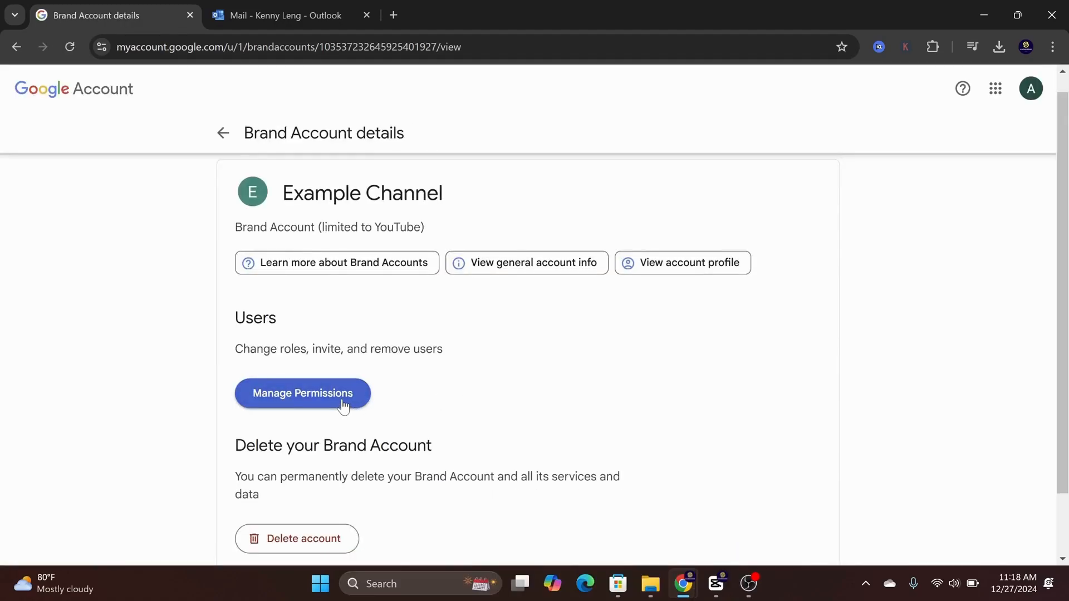
pyautogui.click(303, 394)
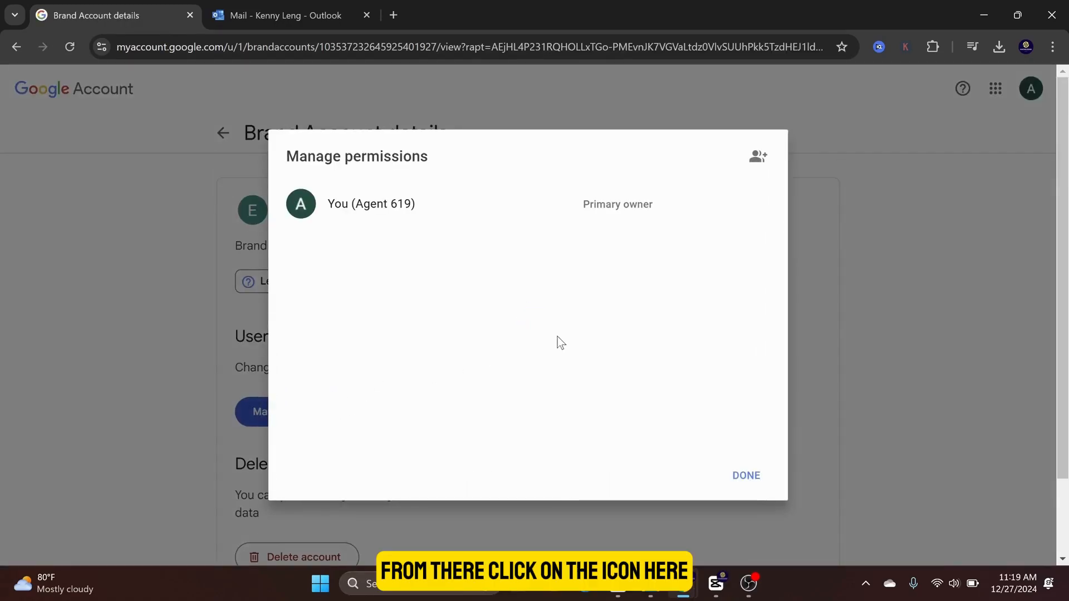
pyautogui.moveTo(745, 475)
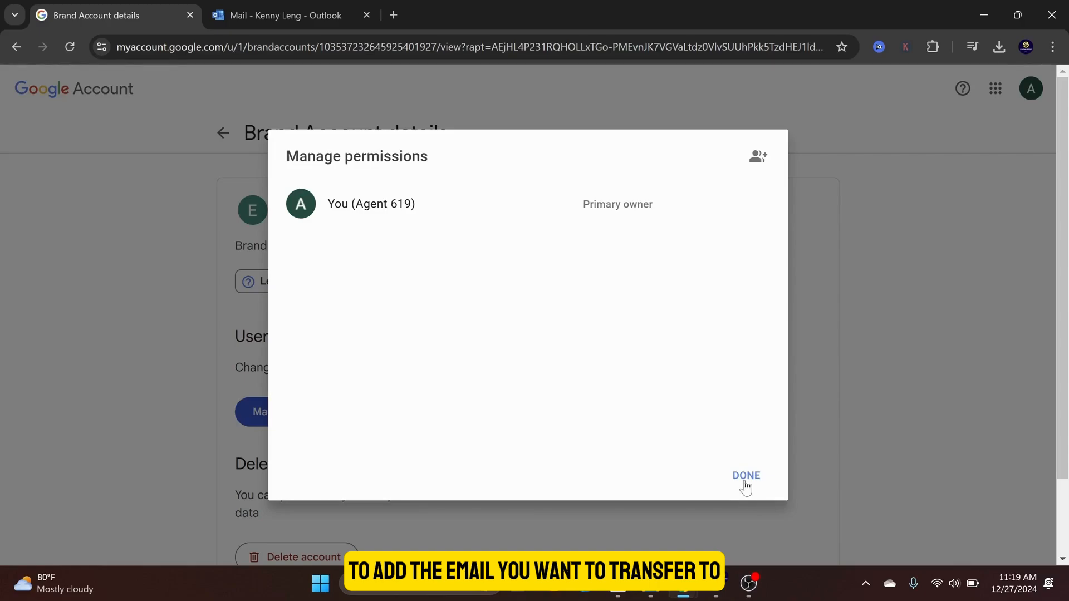
pyautogui.moveTo(757, 157)
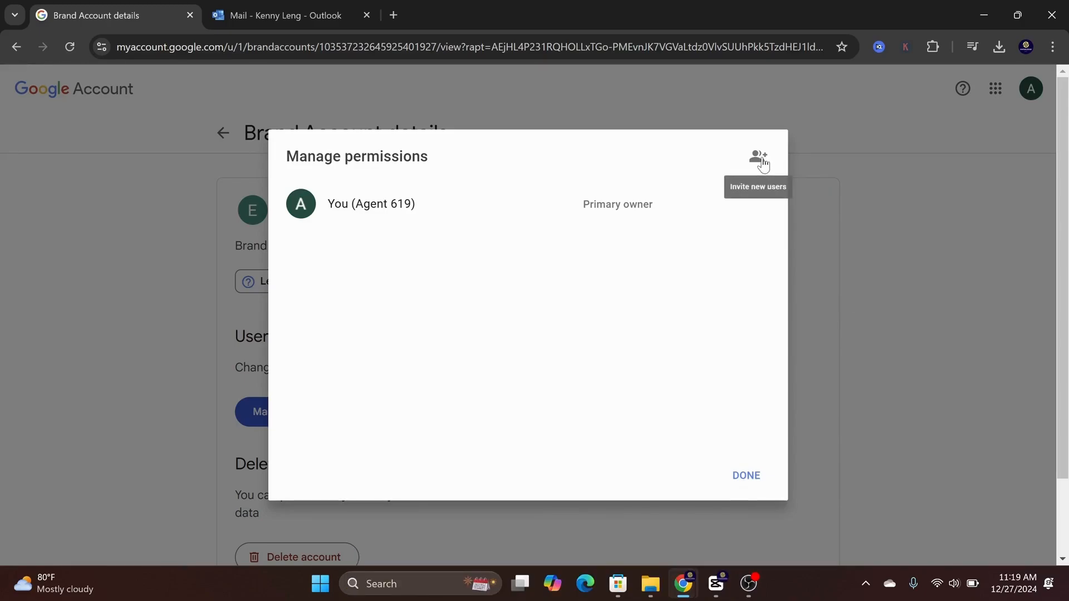
# Invite the 'ken…' Outlook address as a Manager of Example Channel
pyautogui.click(756, 158)
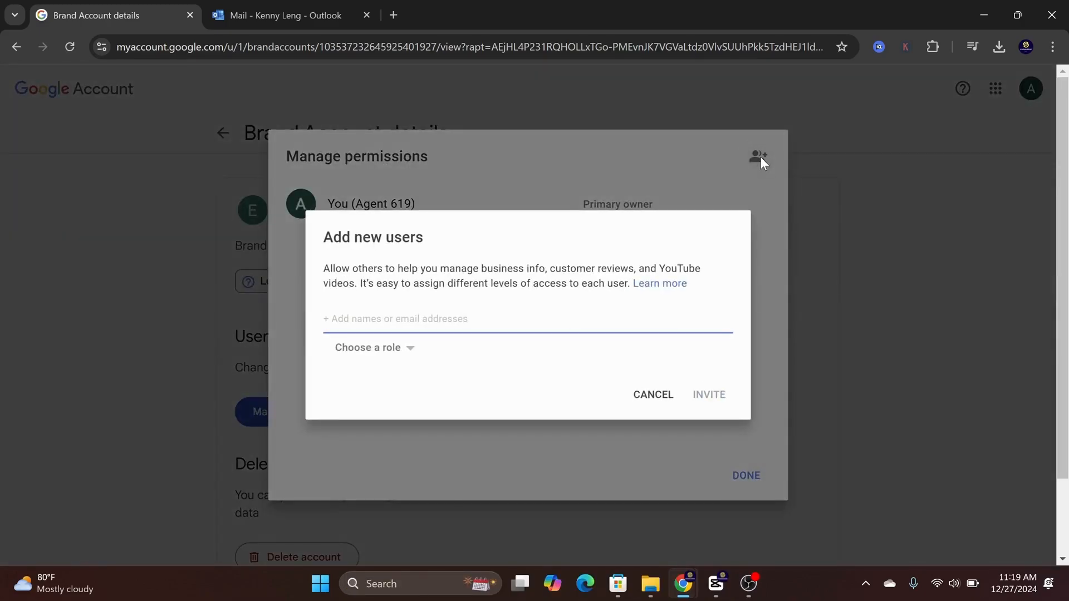
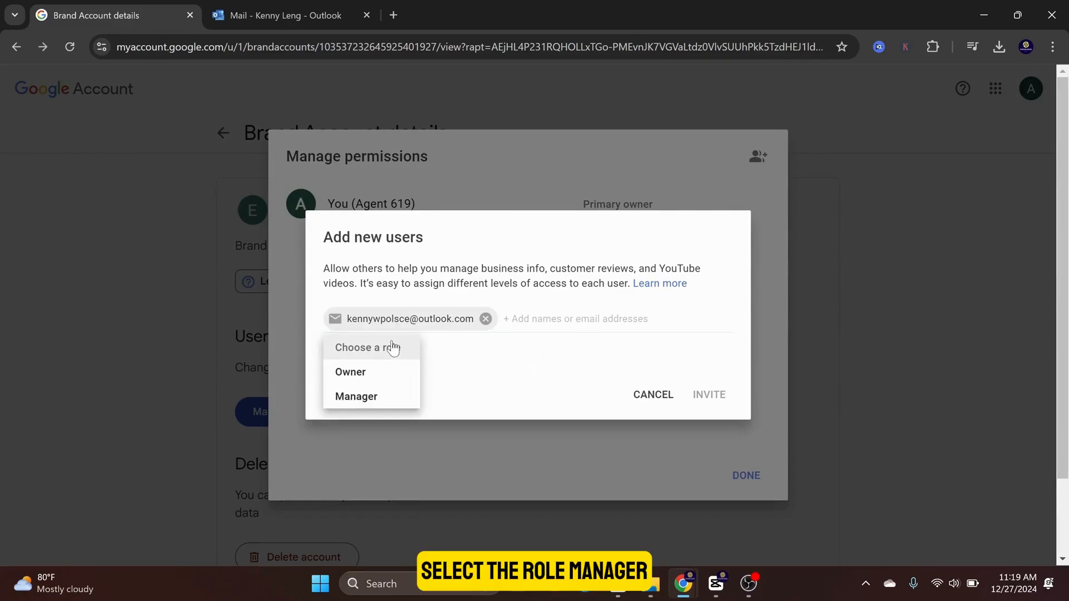
pyautogui.click(355, 396)
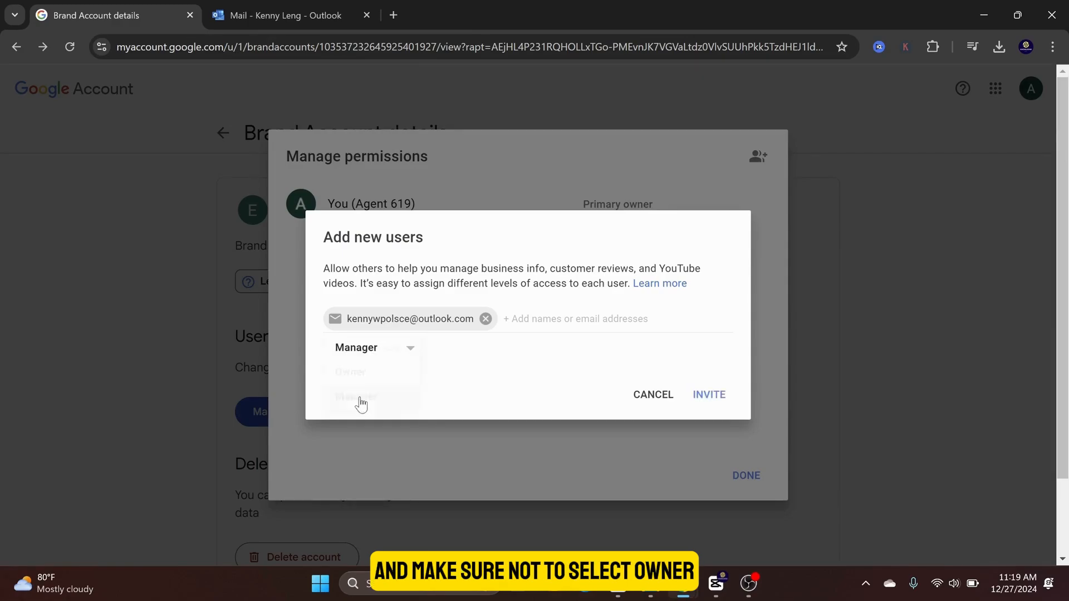
pyautogui.moveTo(717, 403)
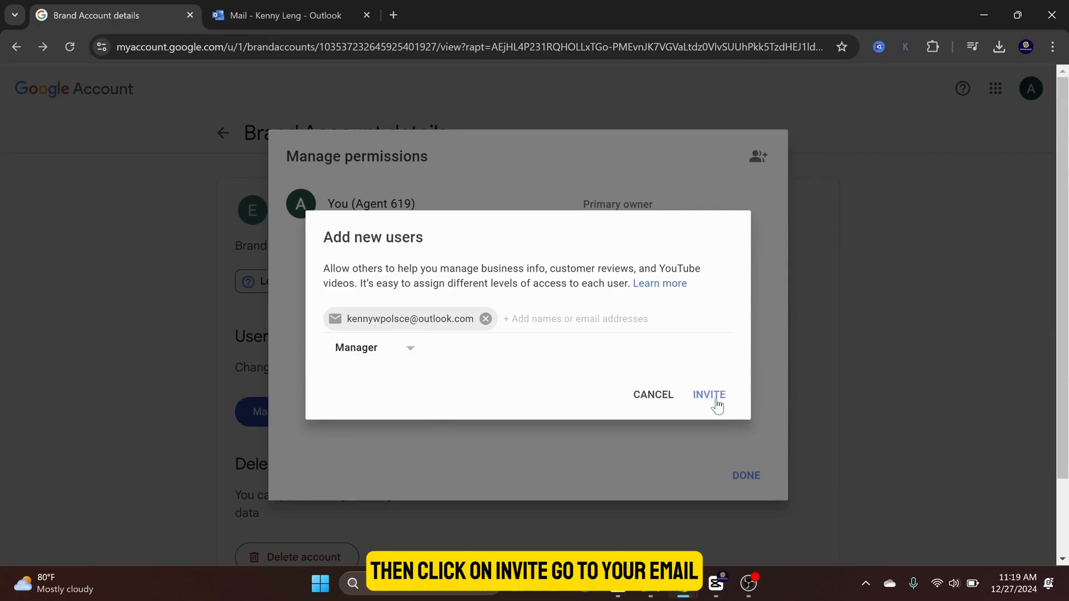
pyautogui.click(286, 15)
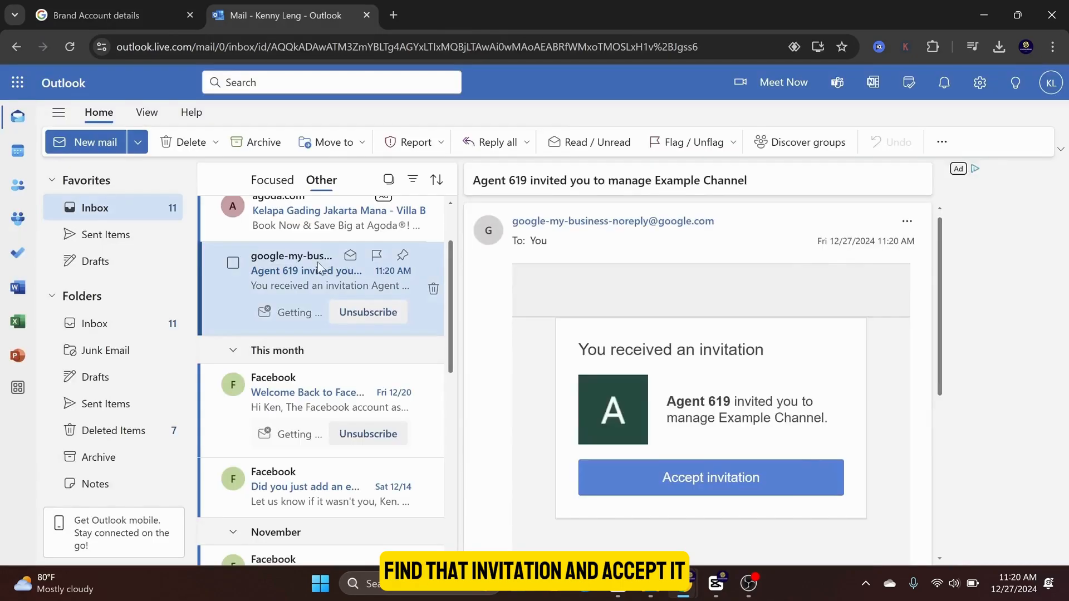
# Accept the Google manager invitation from Outlook and return to the brand account page
pyautogui.scroll(3)
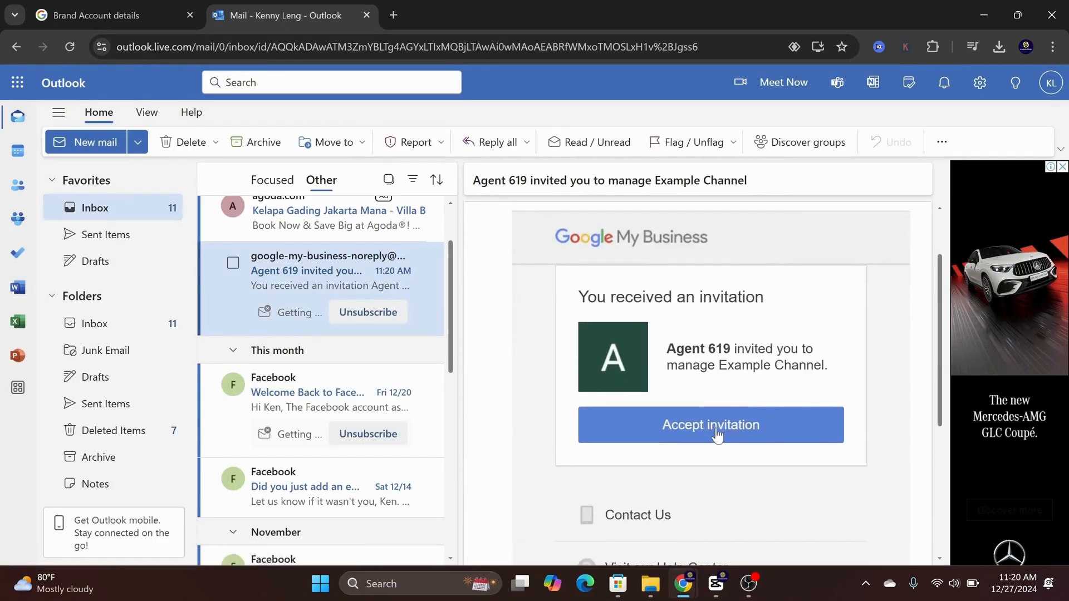
pyautogui.click(710, 424)
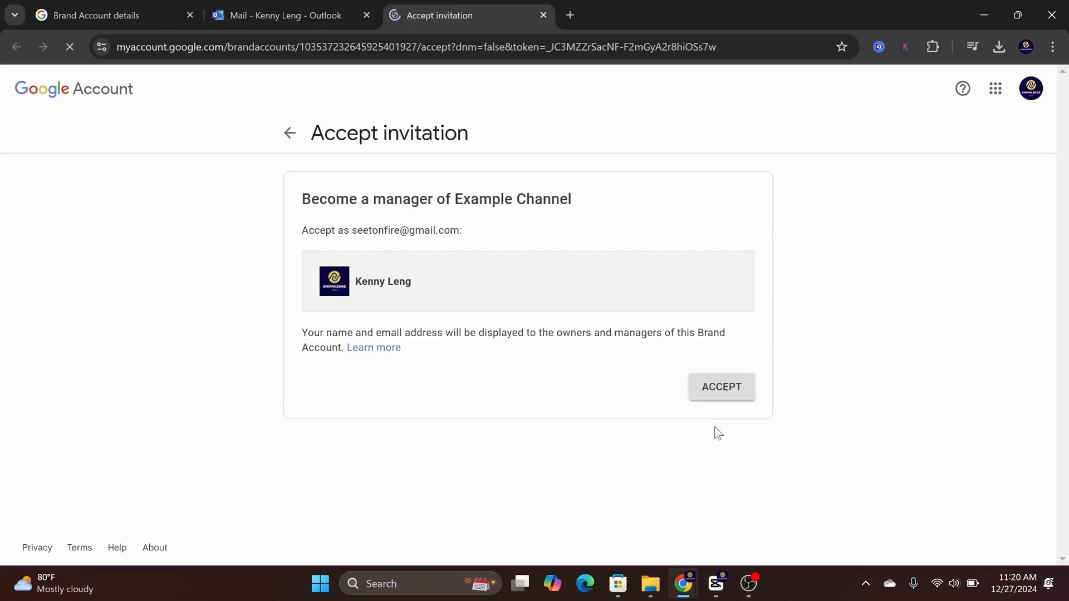
pyautogui.click(720, 386)
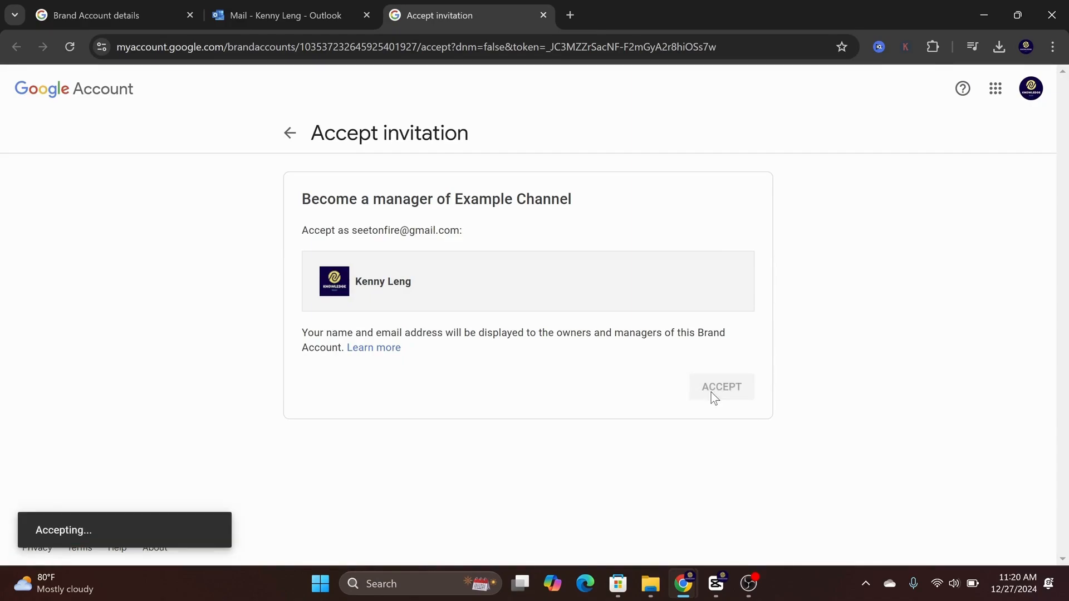
pyautogui.click(721, 387)
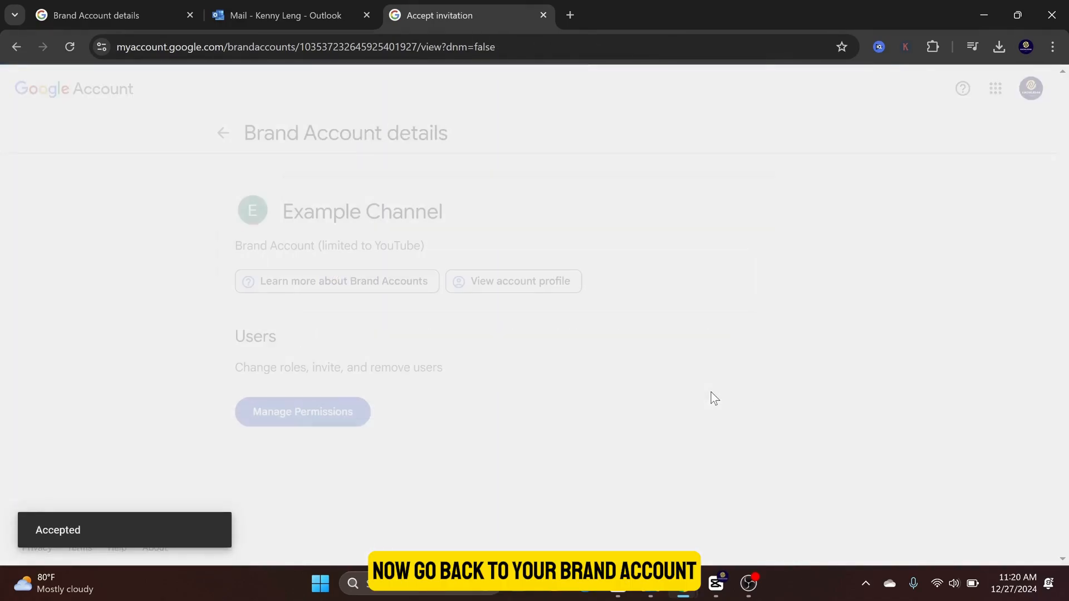
pyautogui.click(301, 411)
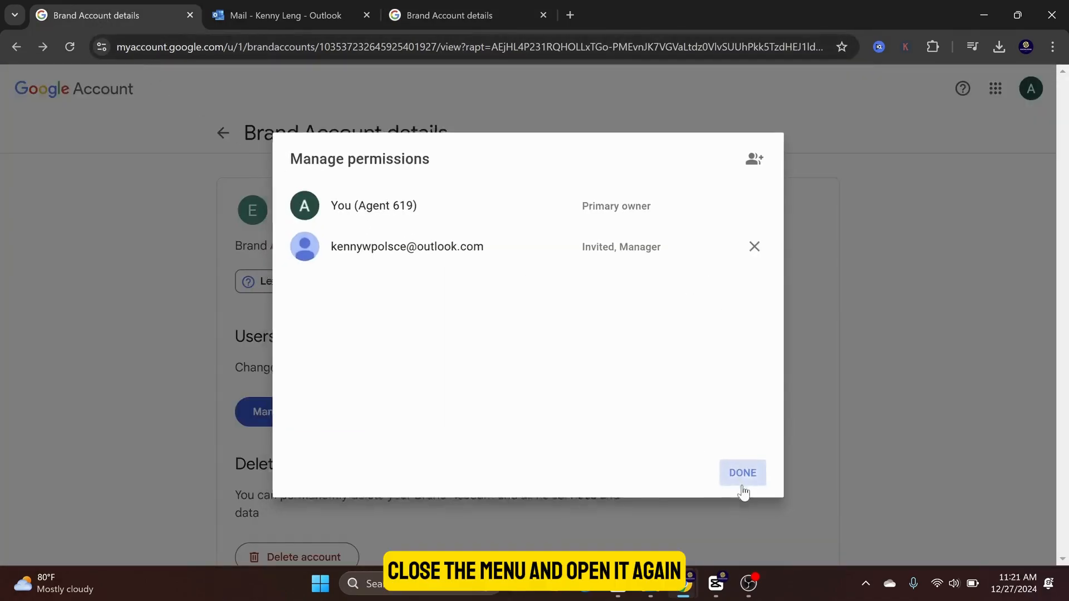
pyautogui.click(741, 473)
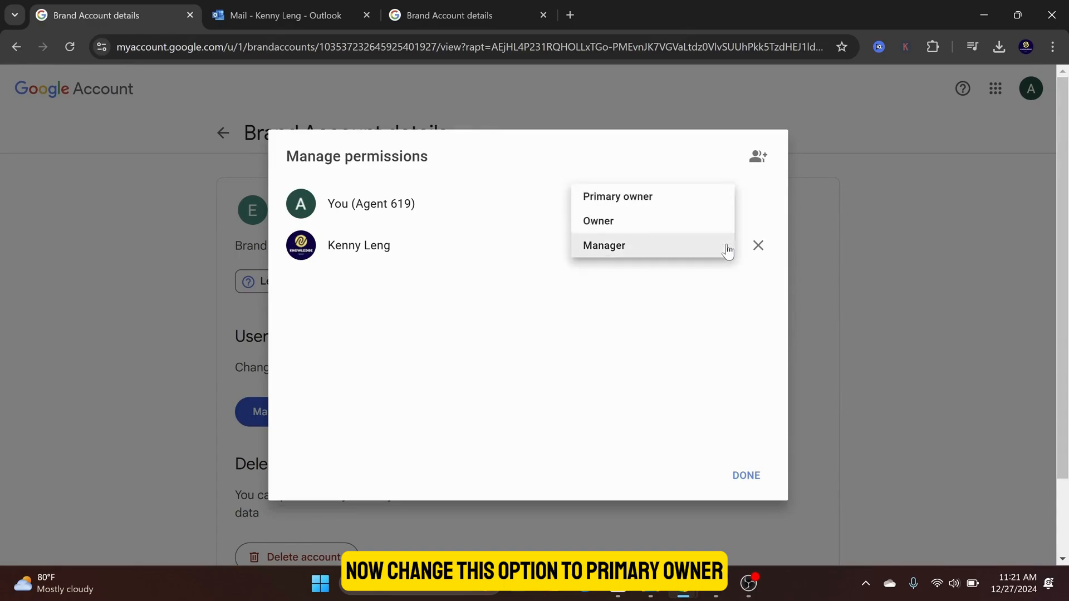
pyautogui.moveTo(647, 203)
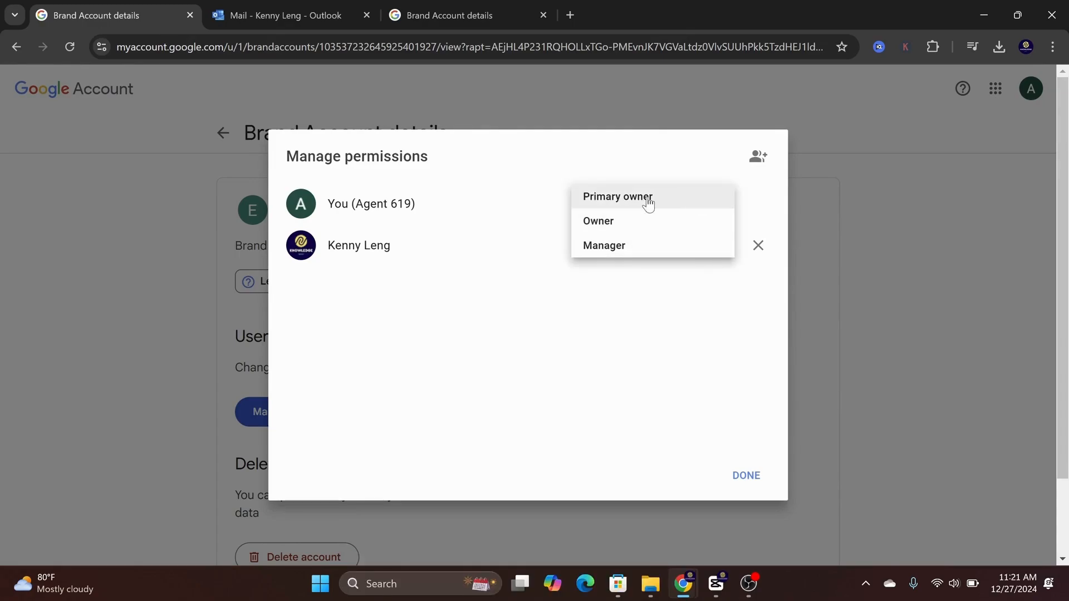
pyautogui.click(617, 196)
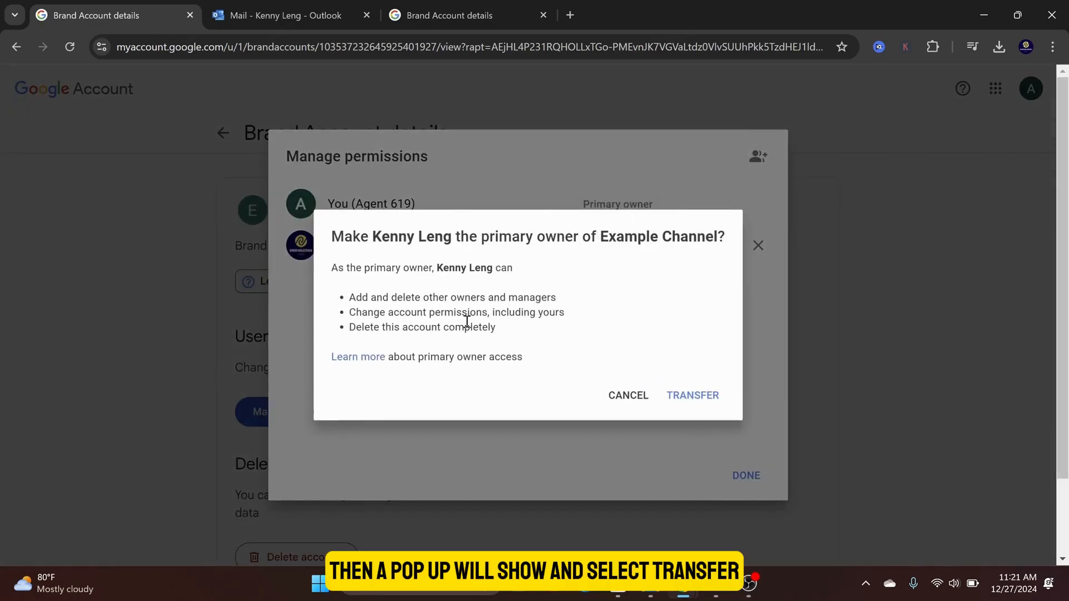